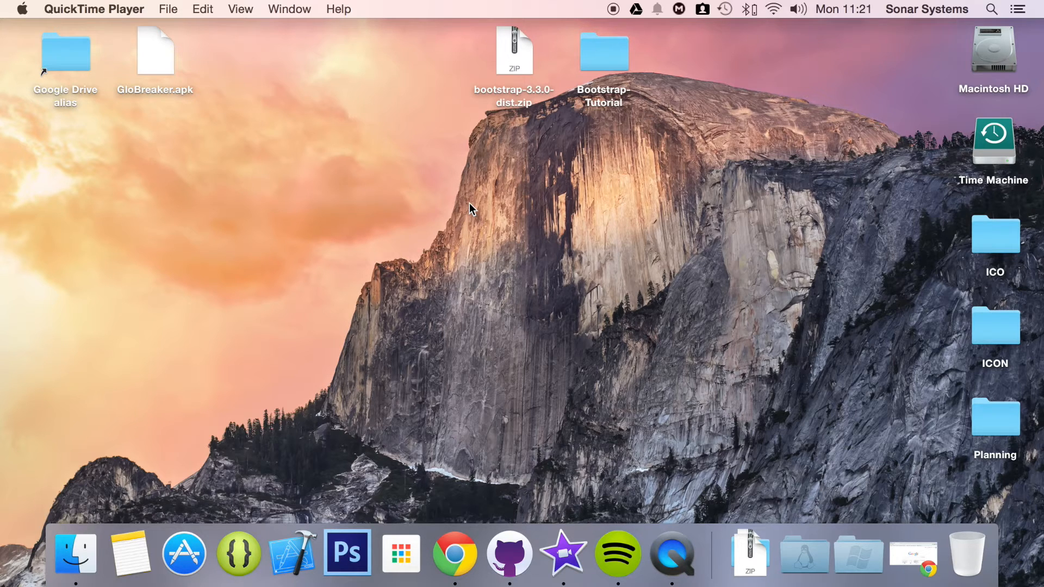
# Step: Open the Bootstrap-Tutorial folder and show the Open With apps for index.html
pyautogui.click(603, 51)
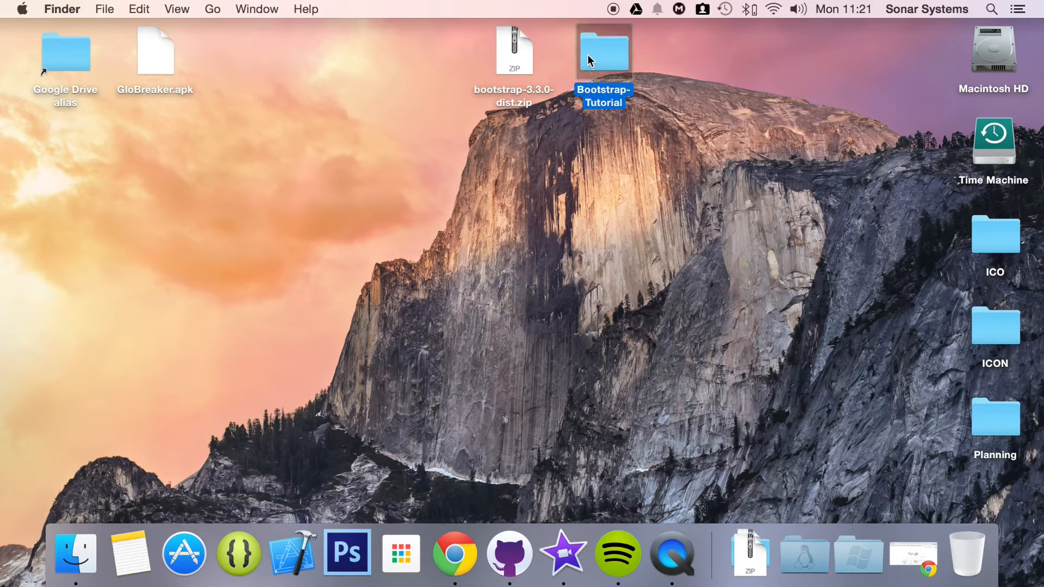
pyautogui.rightClick(763, 100)
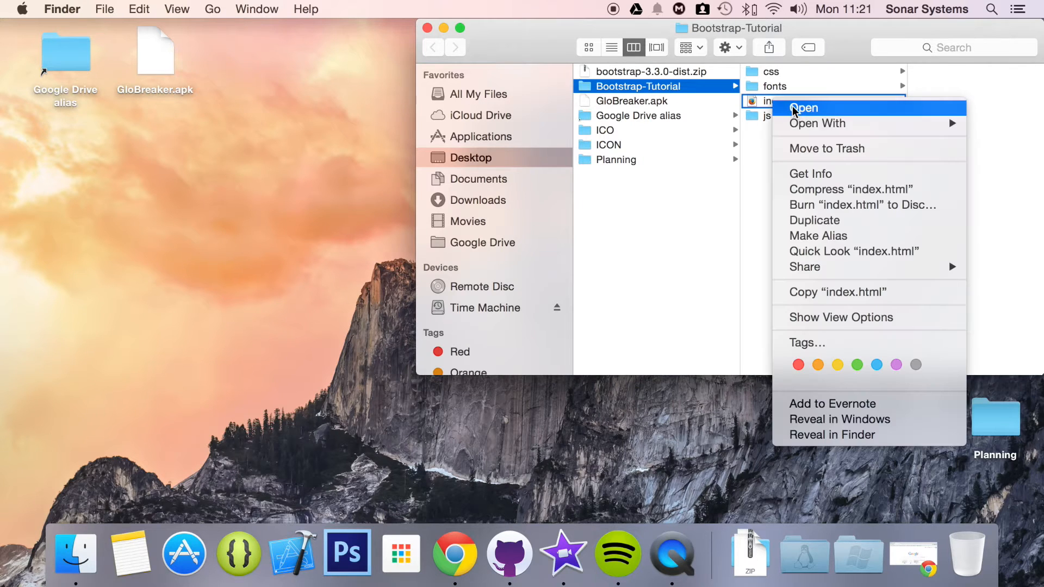
pyautogui.click(818, 123)
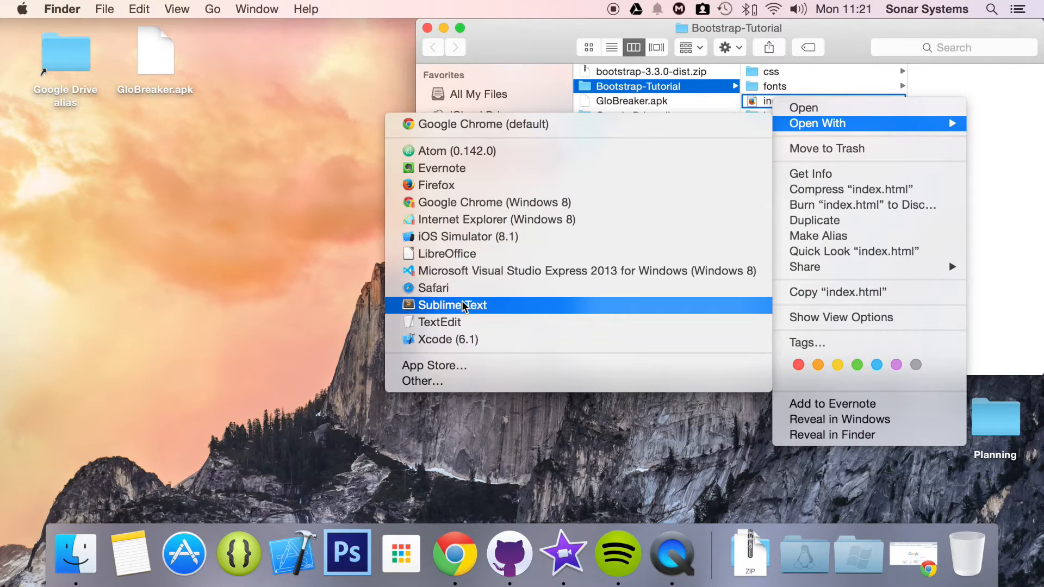
# Step: Open index.html in Sublime Text and add input-group-lg to the Username input group
pyautogui.click(452, 305)
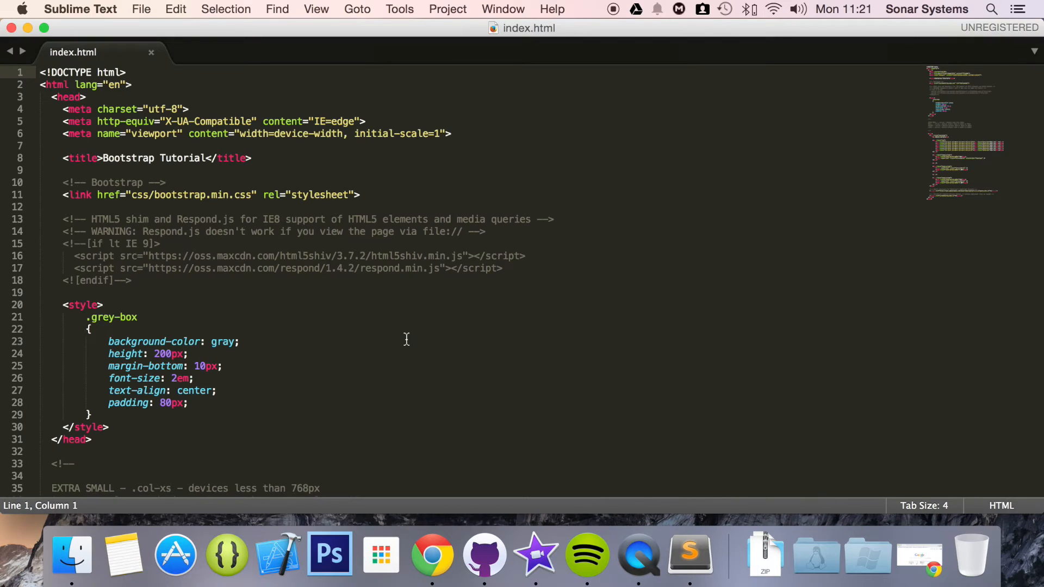
pyautogui.scroll(-3)
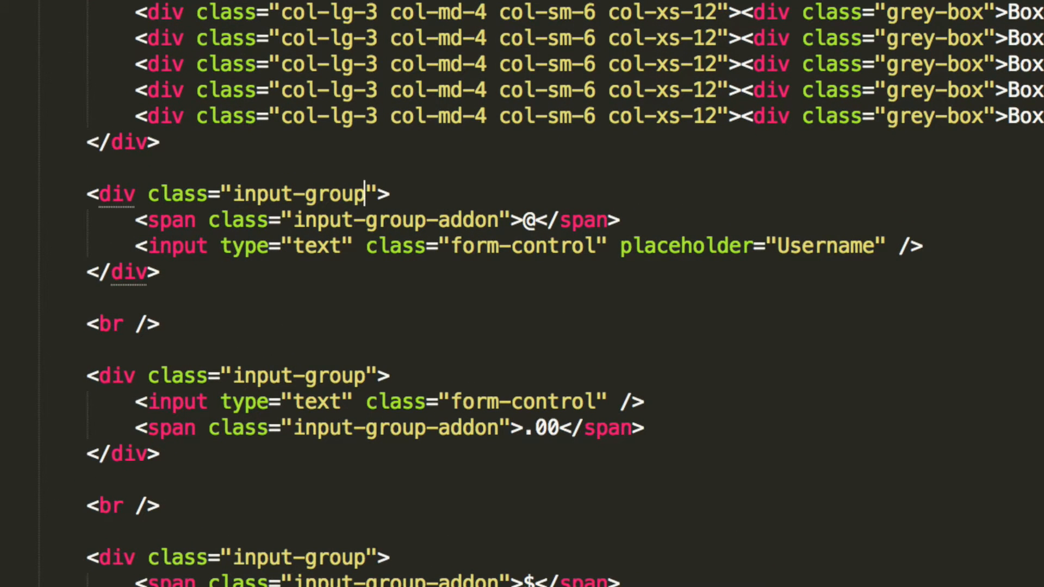
pyautogui.write('input-group-')
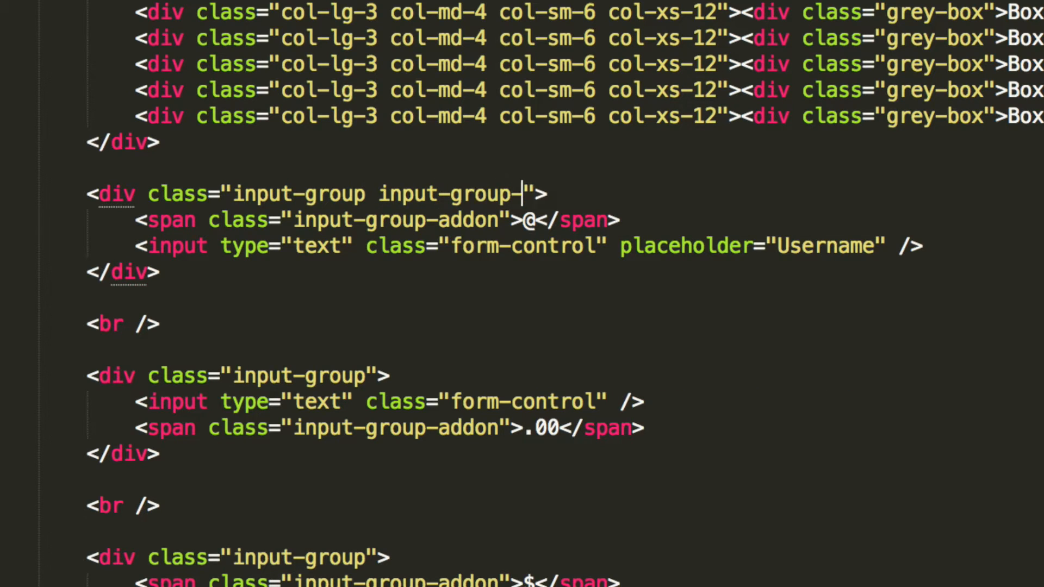
pyautogui.write('lg')
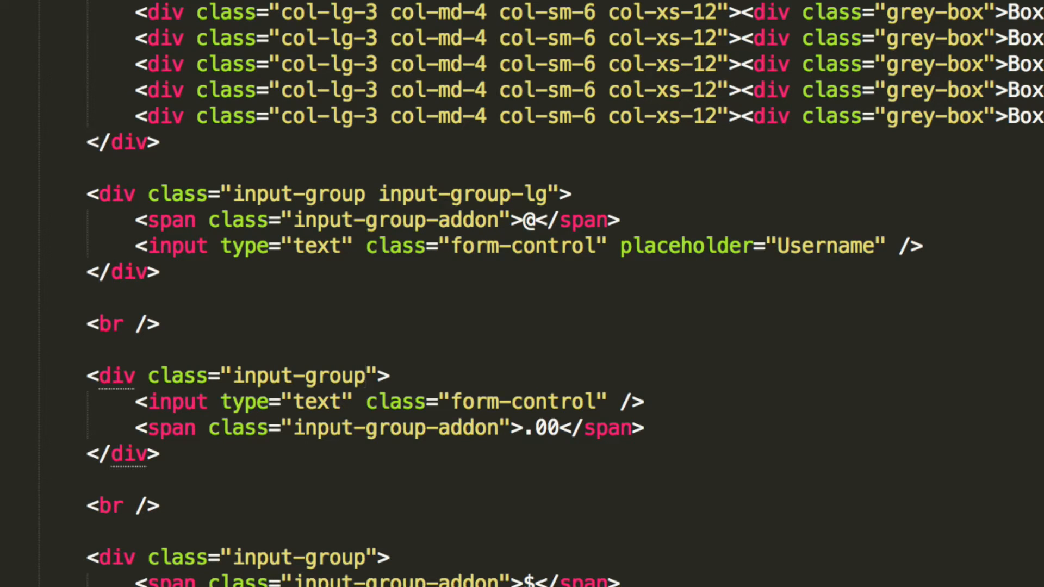
pyautogui.write('input-group-md')
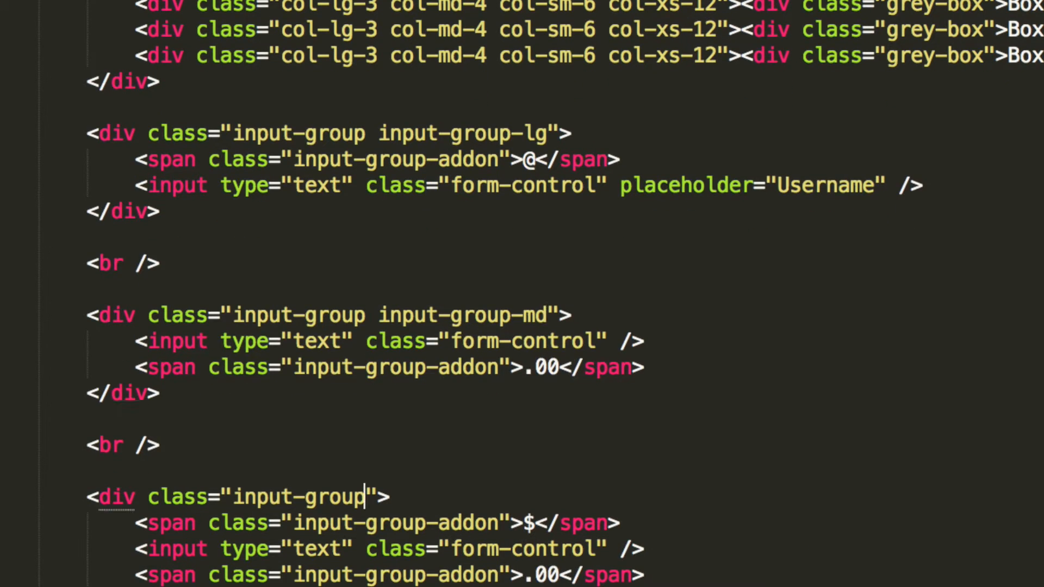
# Step: Give the .00 group input-group-md and the $ group input-group-sm
pyautogui.write('input-group-')
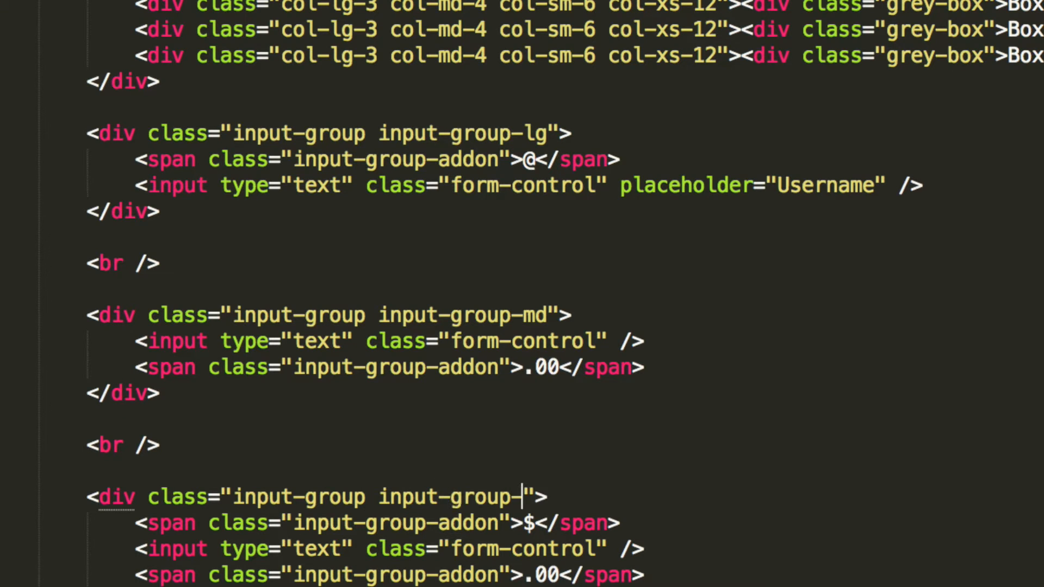
pyautogui.write('sm')
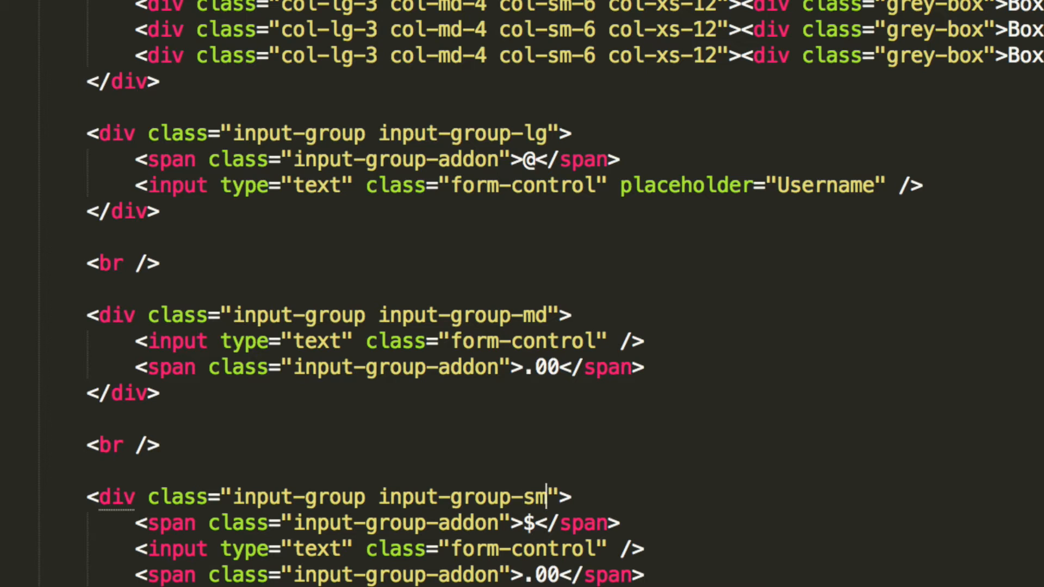
pyautogui.scroll(-3)
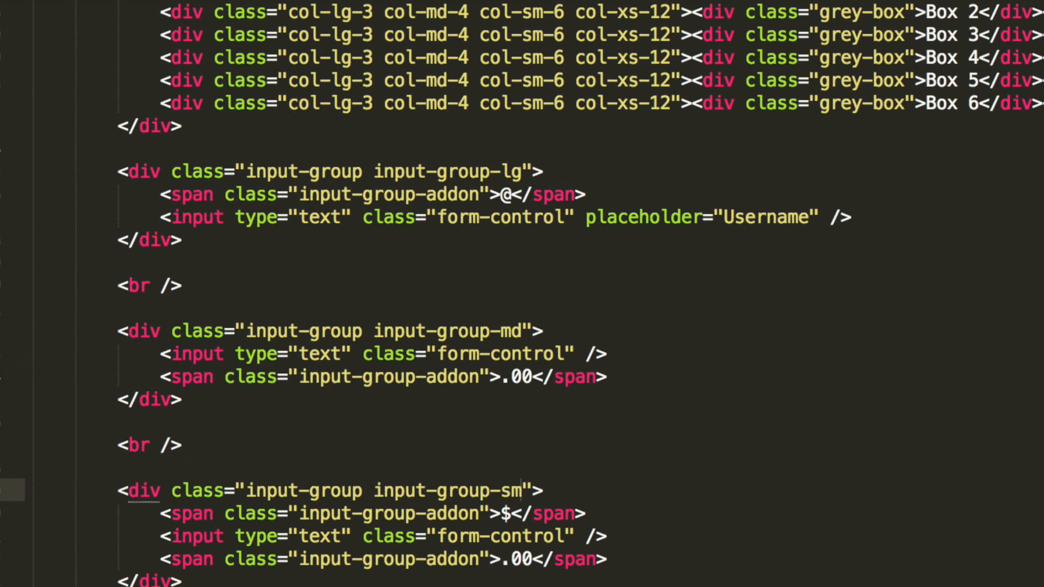
pyautogui.click(519, 490)
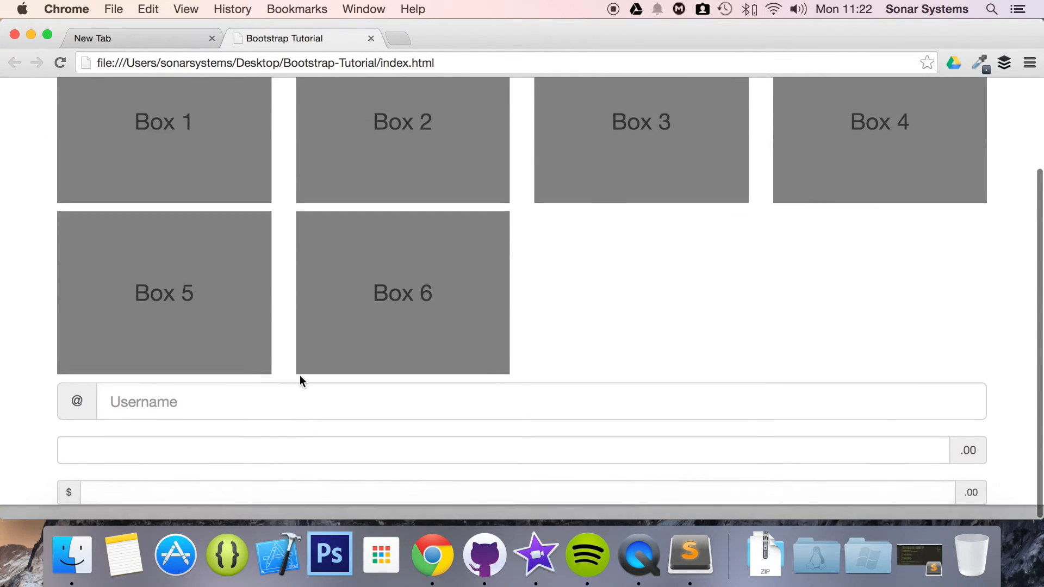
# Step: Scroll the Chrome page to compare the large, medium and small input groups
pyautogui.scroll(-3)
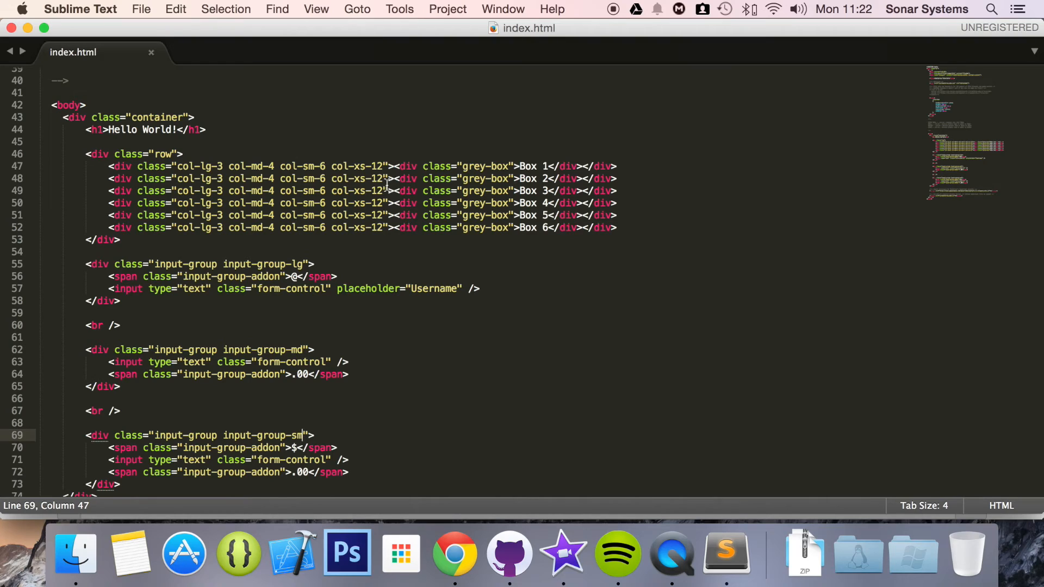
pyautogui.moveTo(95, 277)
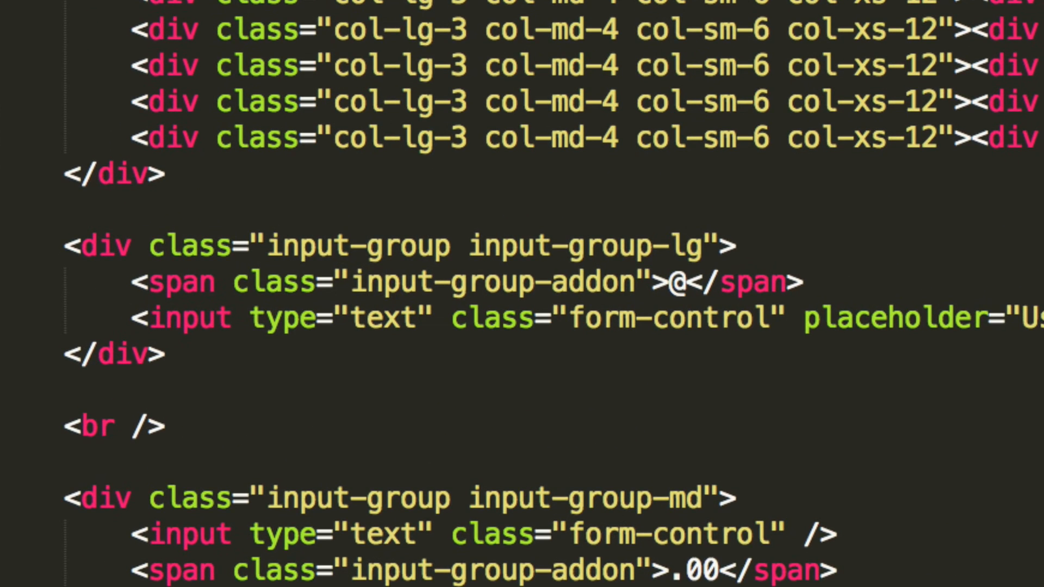
pyautogui.doubleClick(356, 245)
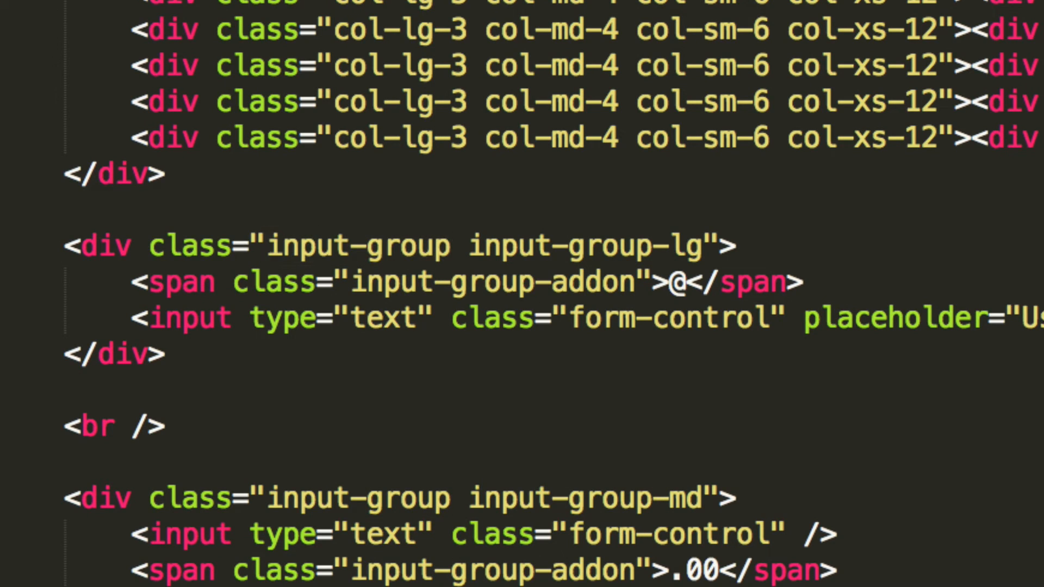
pyautogui.doubleClick(539, 245)
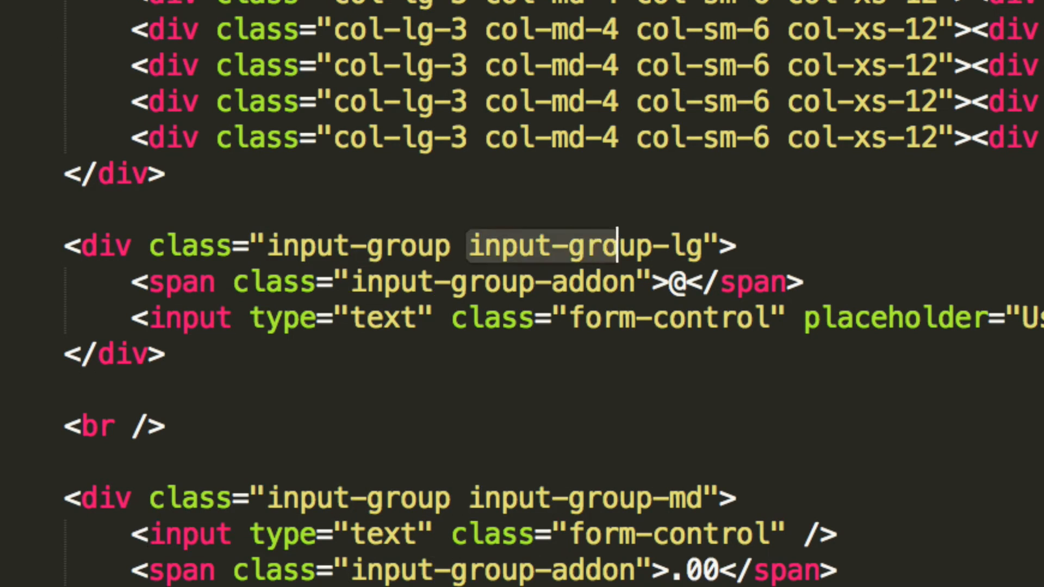